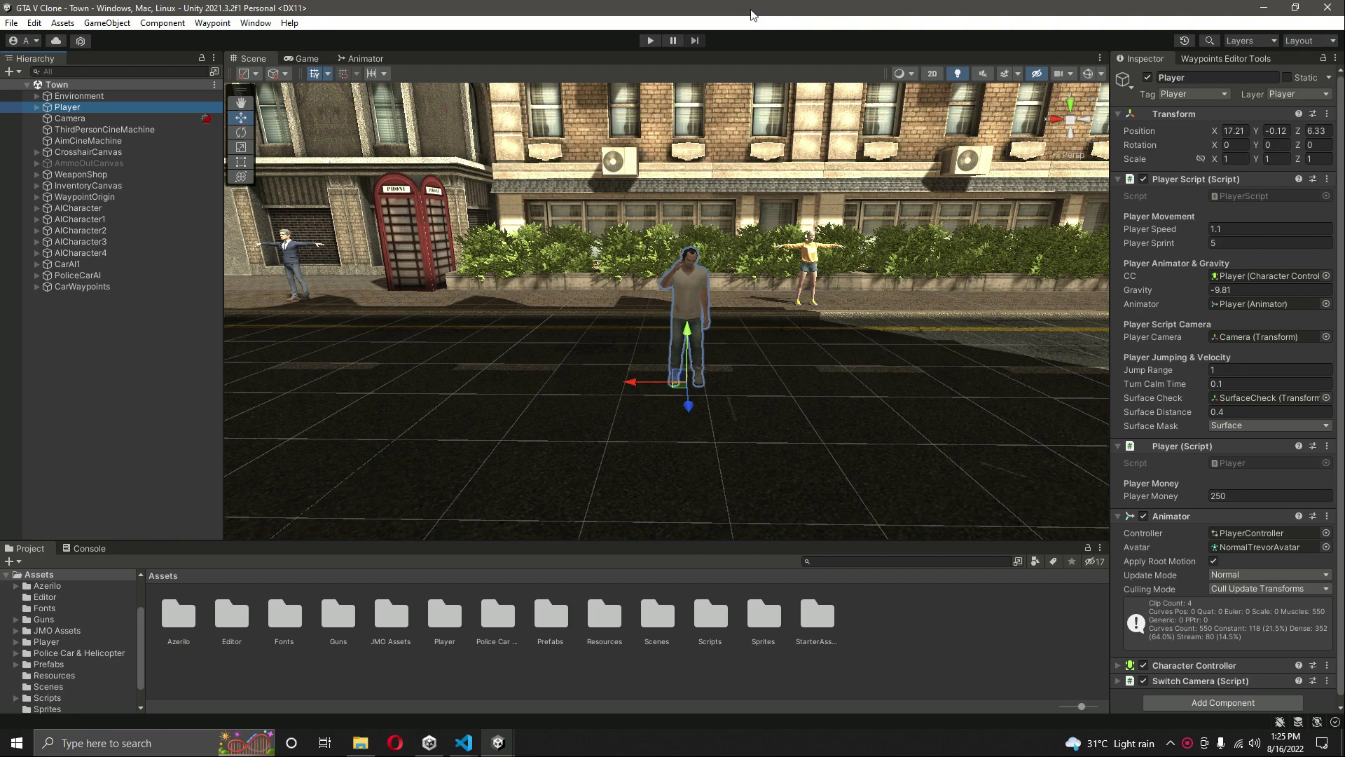
{"action": "mouse_move", "coordinate": [1145, 370]}
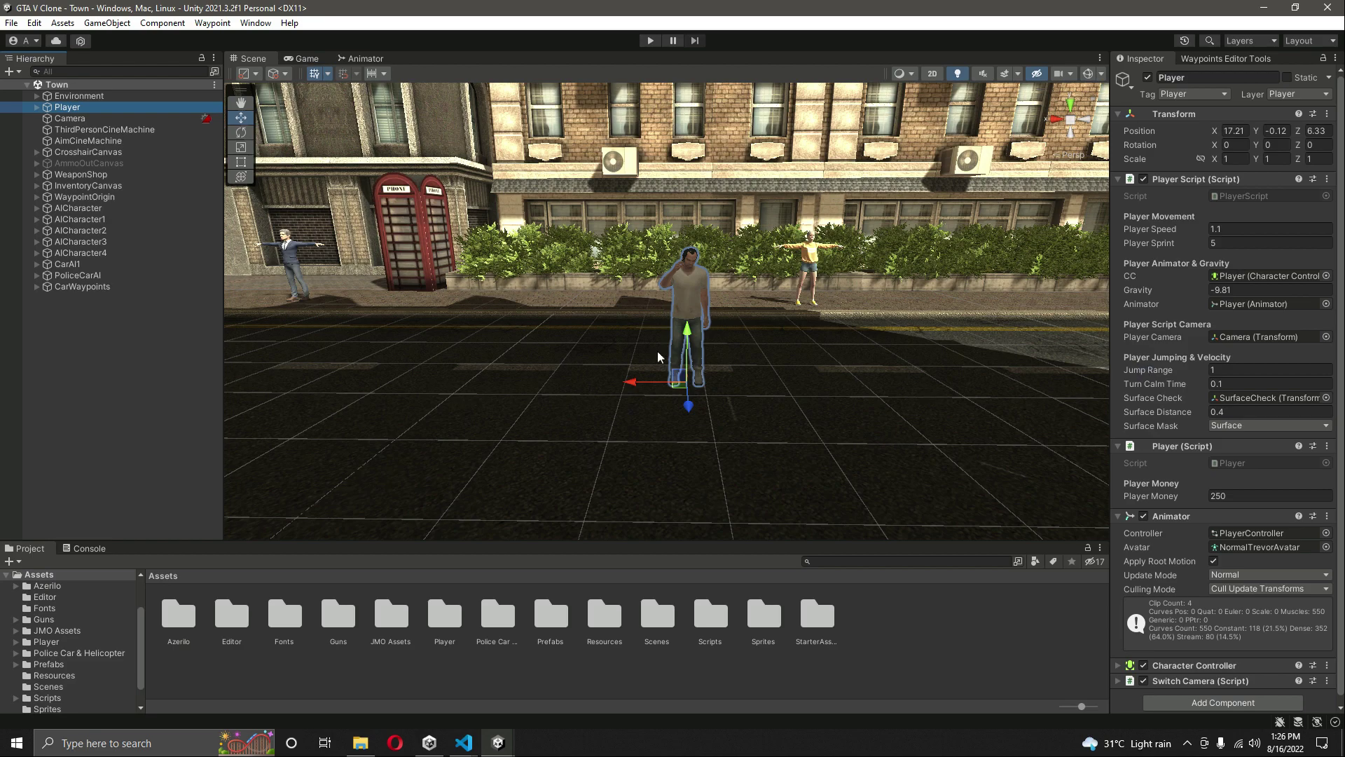
{"action": "mouse_move", "coordinate": [388, 353]}
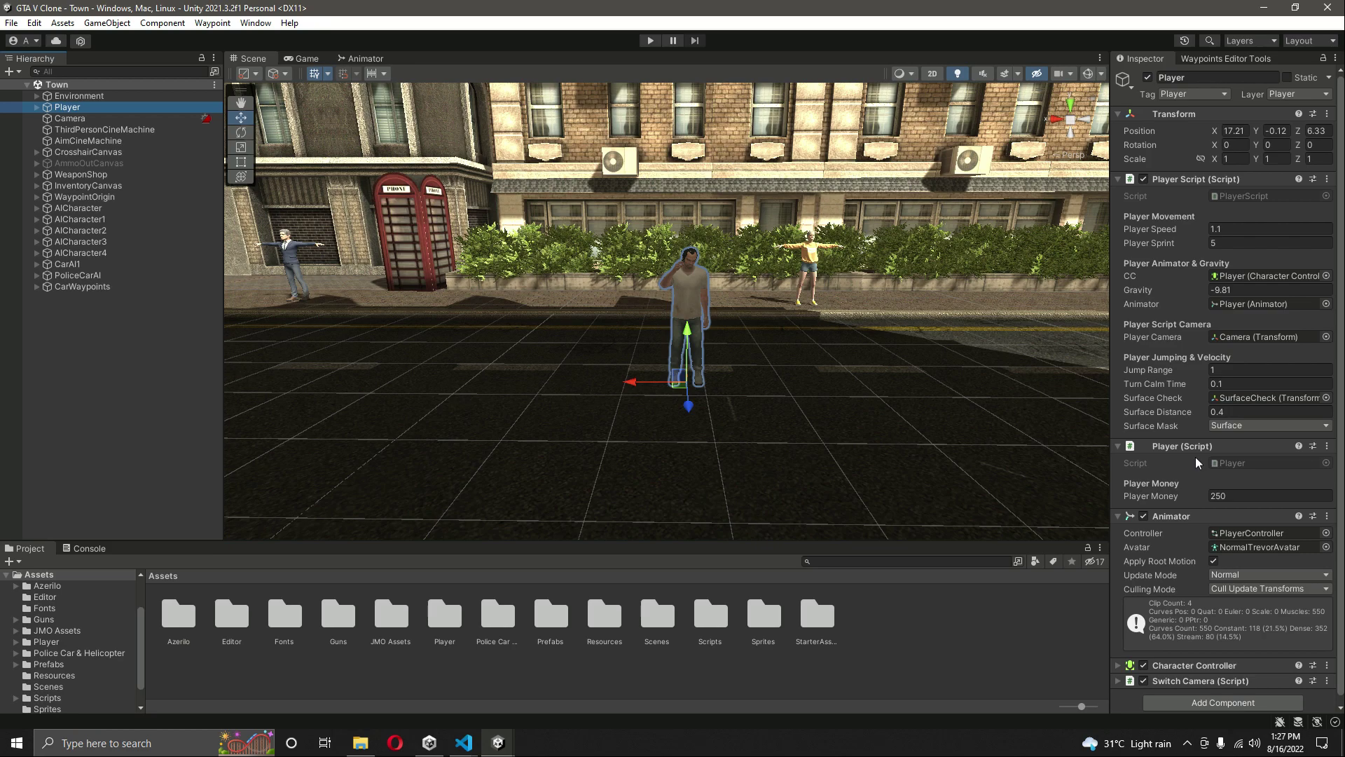
{"action": "mouse_move", "coordinate": [1228, 468]}
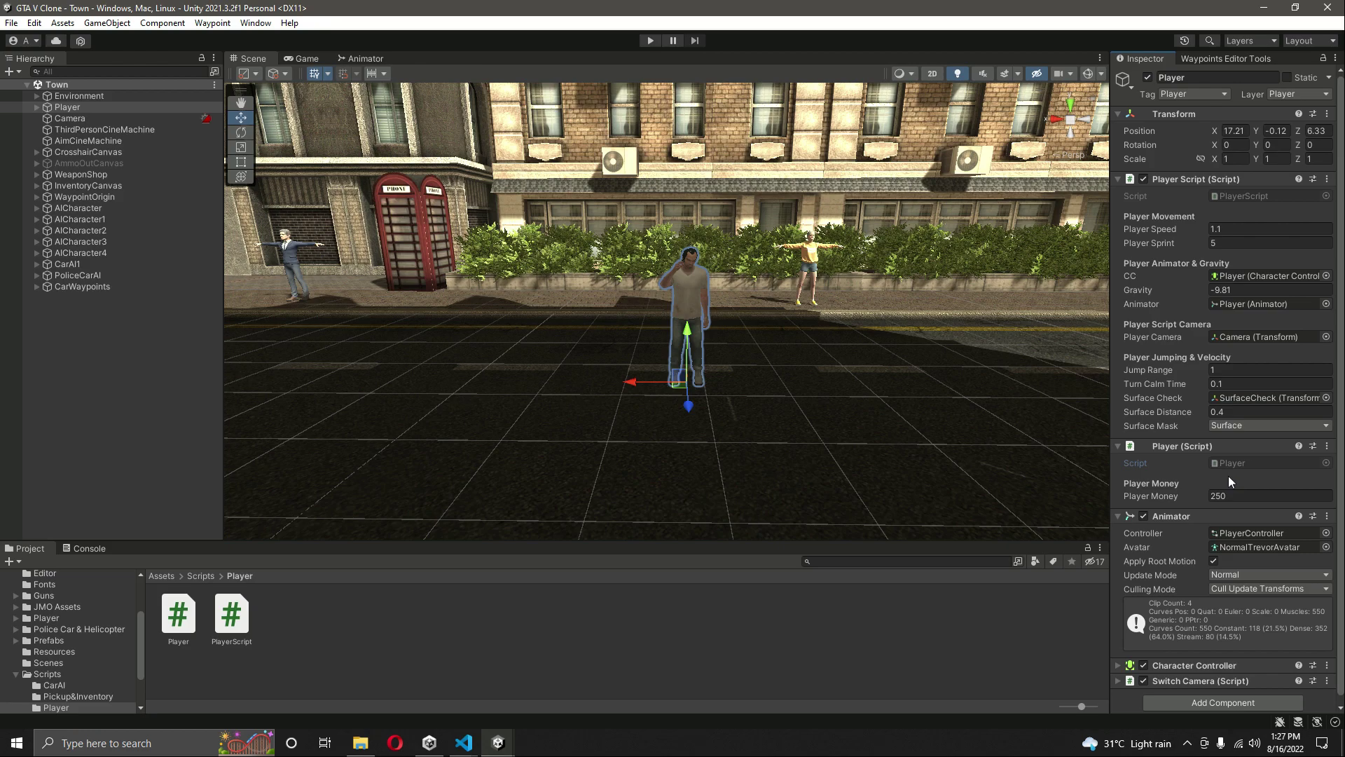
Step: Declare 'public int currentkills;' on the line below playerMoney in the Player script
{"action": "left_click", "coordinate": [178, 614]}
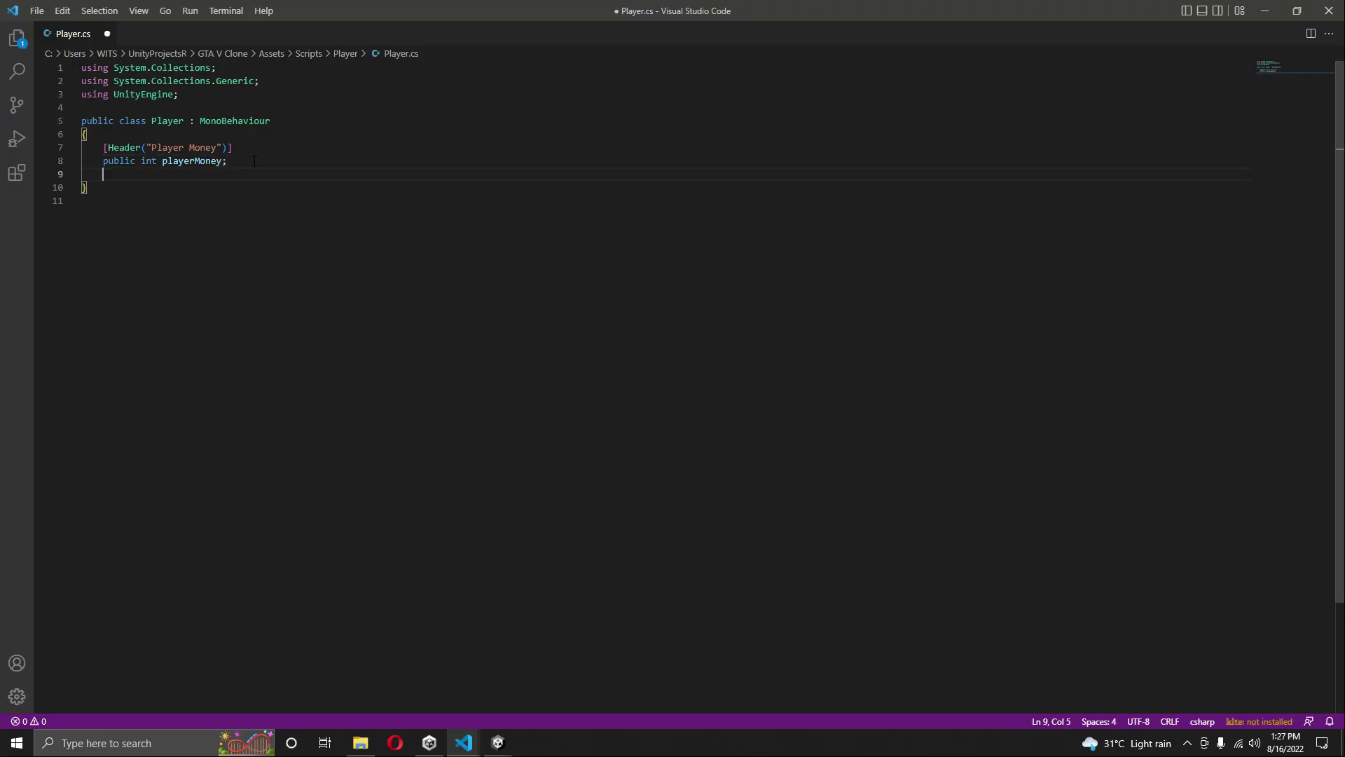
{"action": "type", "text": "public"}
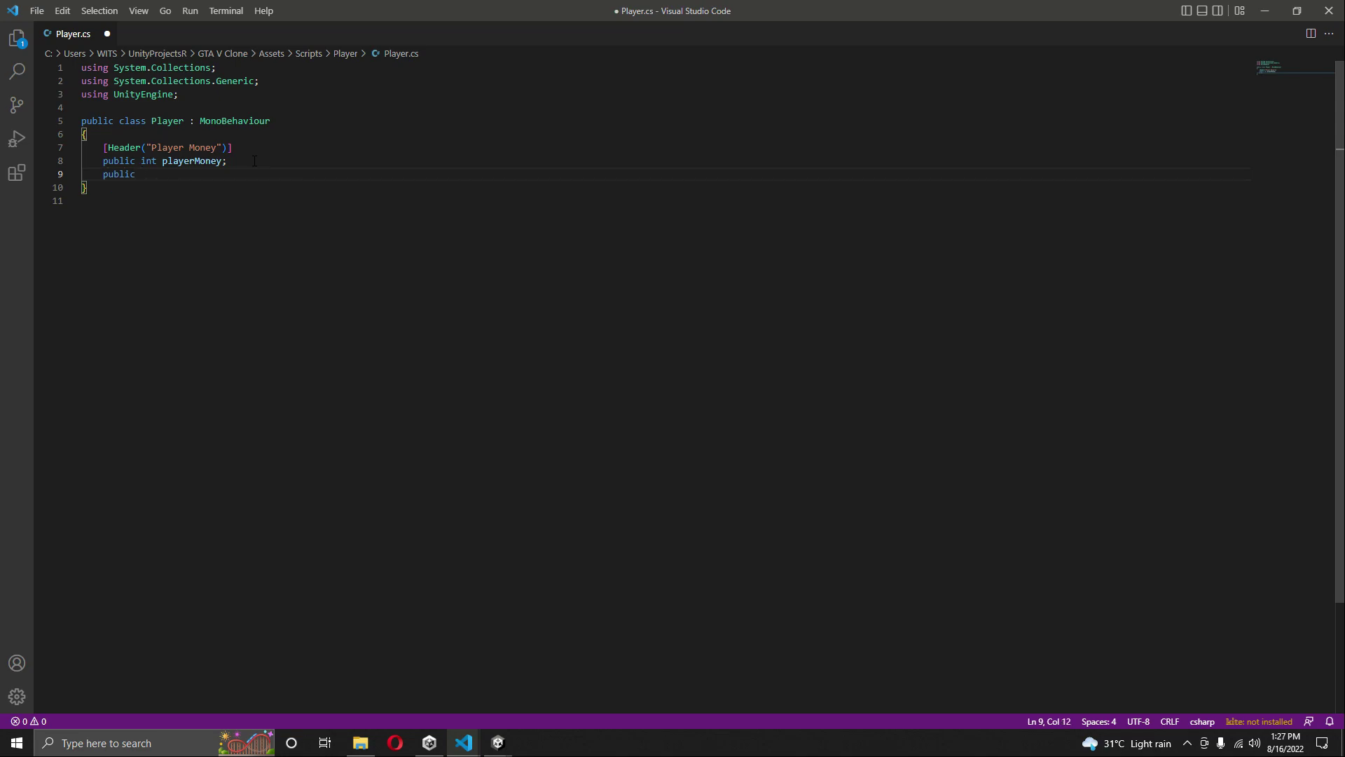
{"action": "type", "text": "int"}
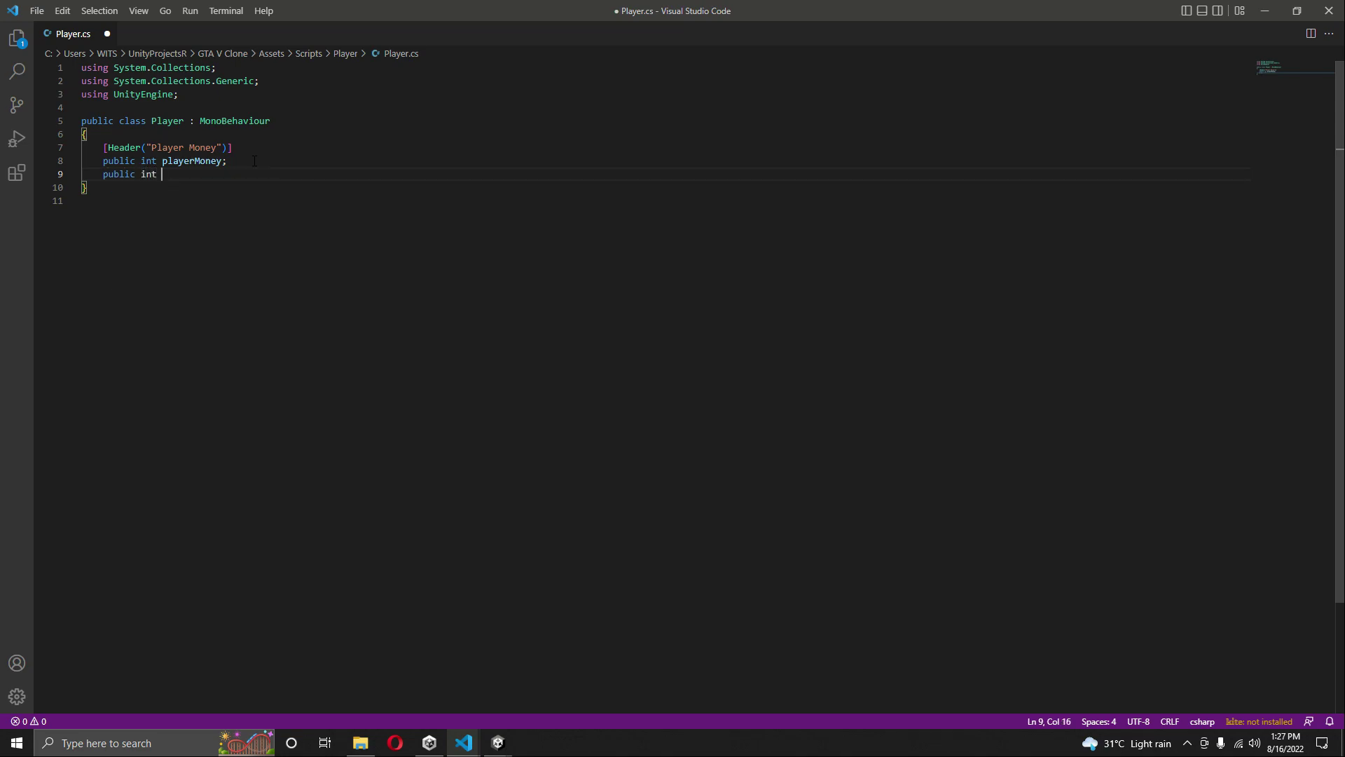
{"action": "type", "text": "currentk"}
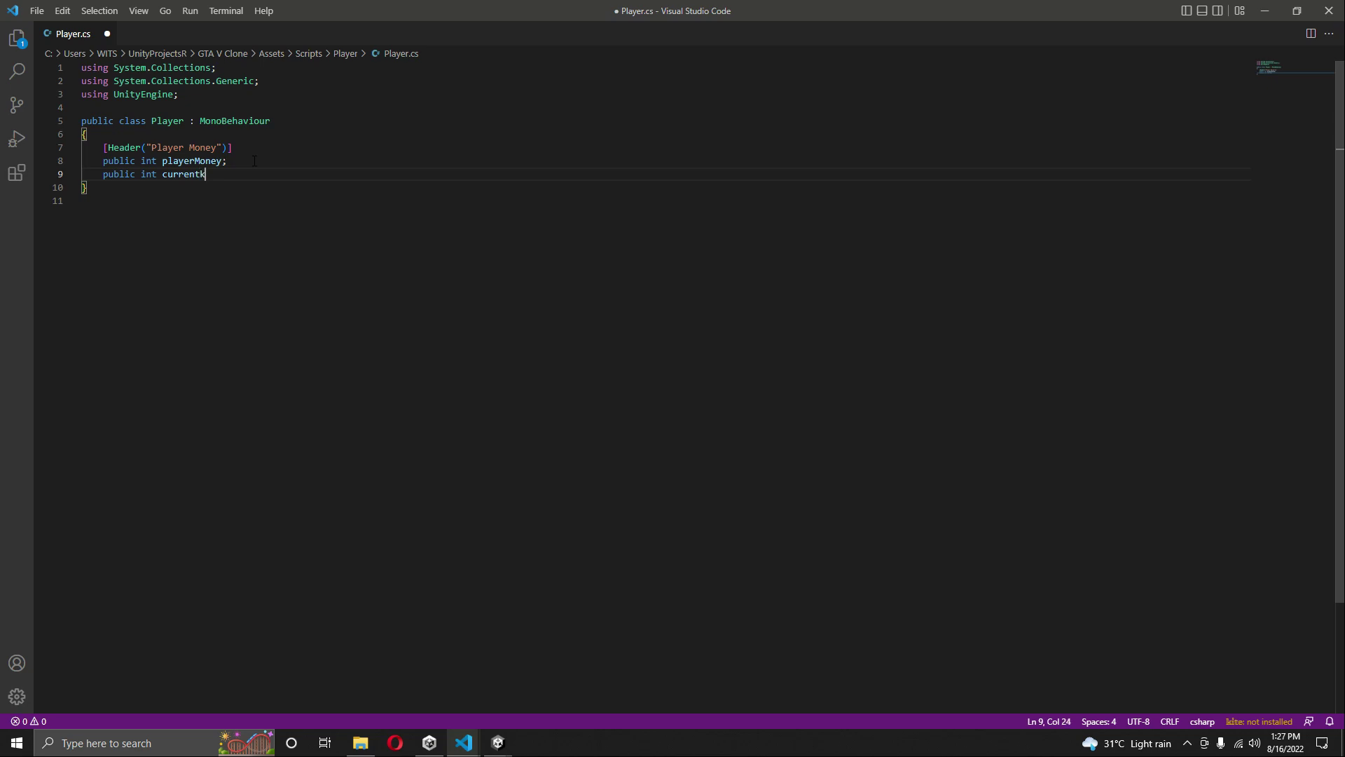
{"action": "type", "text": "ills;"}
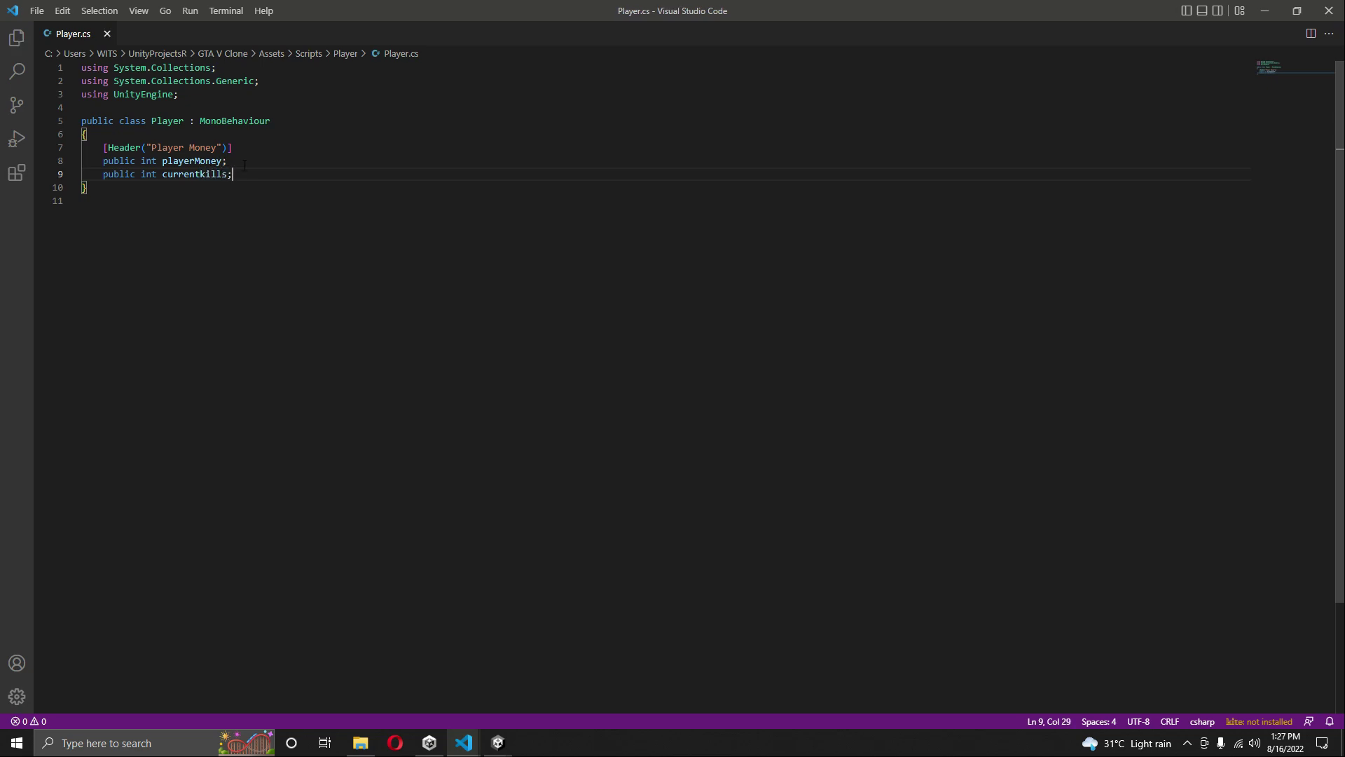
{"action": "double_click", "coordinate": [194, 174]}
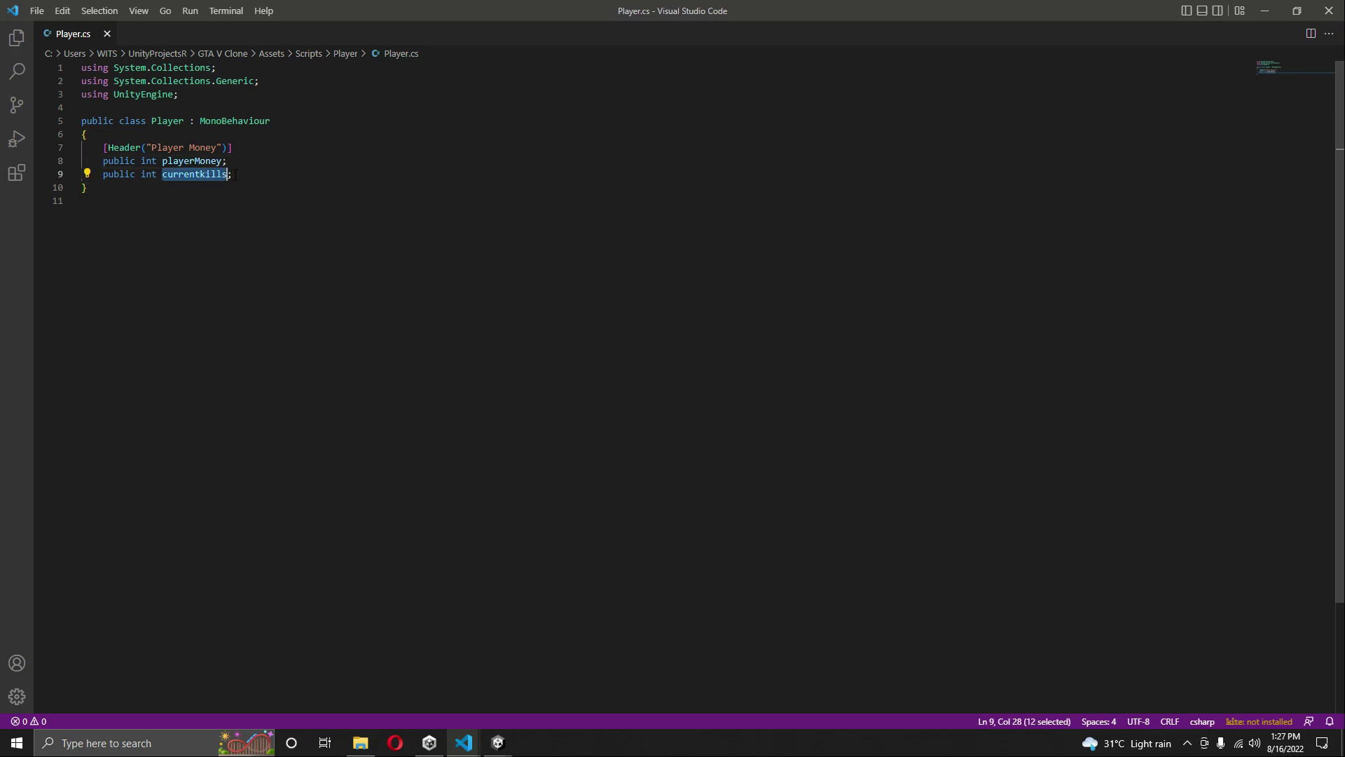
{"action": "left_click", "coordinate": [249, 174]}
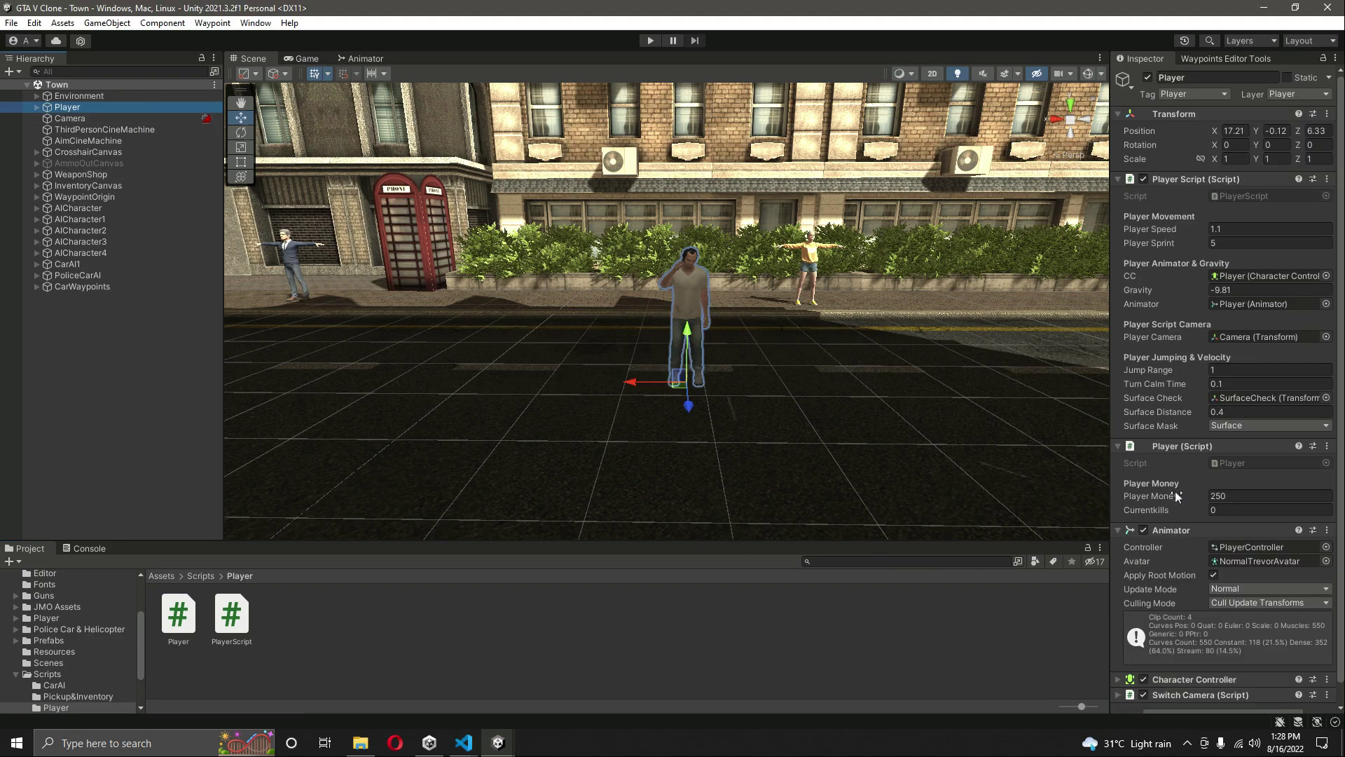
{"action": "mouse_move", "coordinate": [1154, 517]}
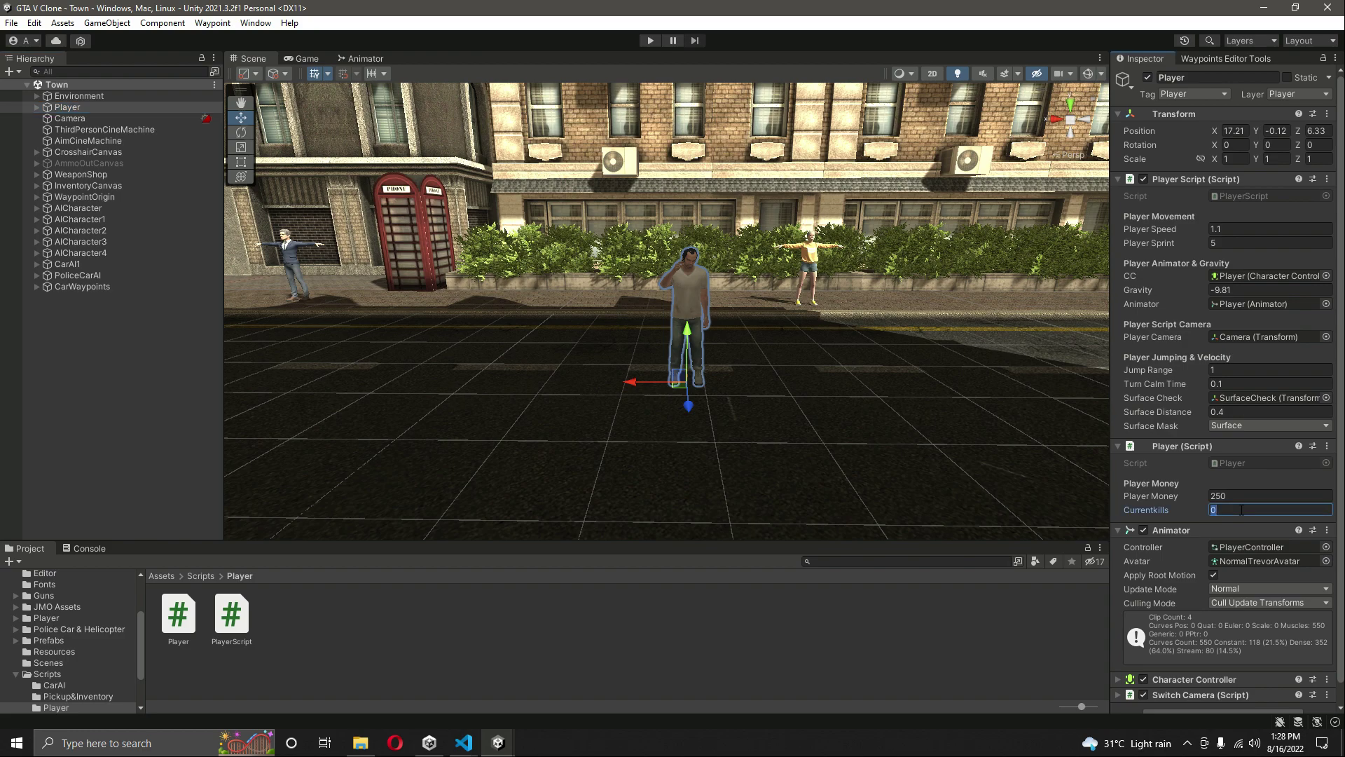
Step: Reselect the Player object so its component shows Currentkills 0 beneath Player Money 250
{"action": "type", "text": "10"}
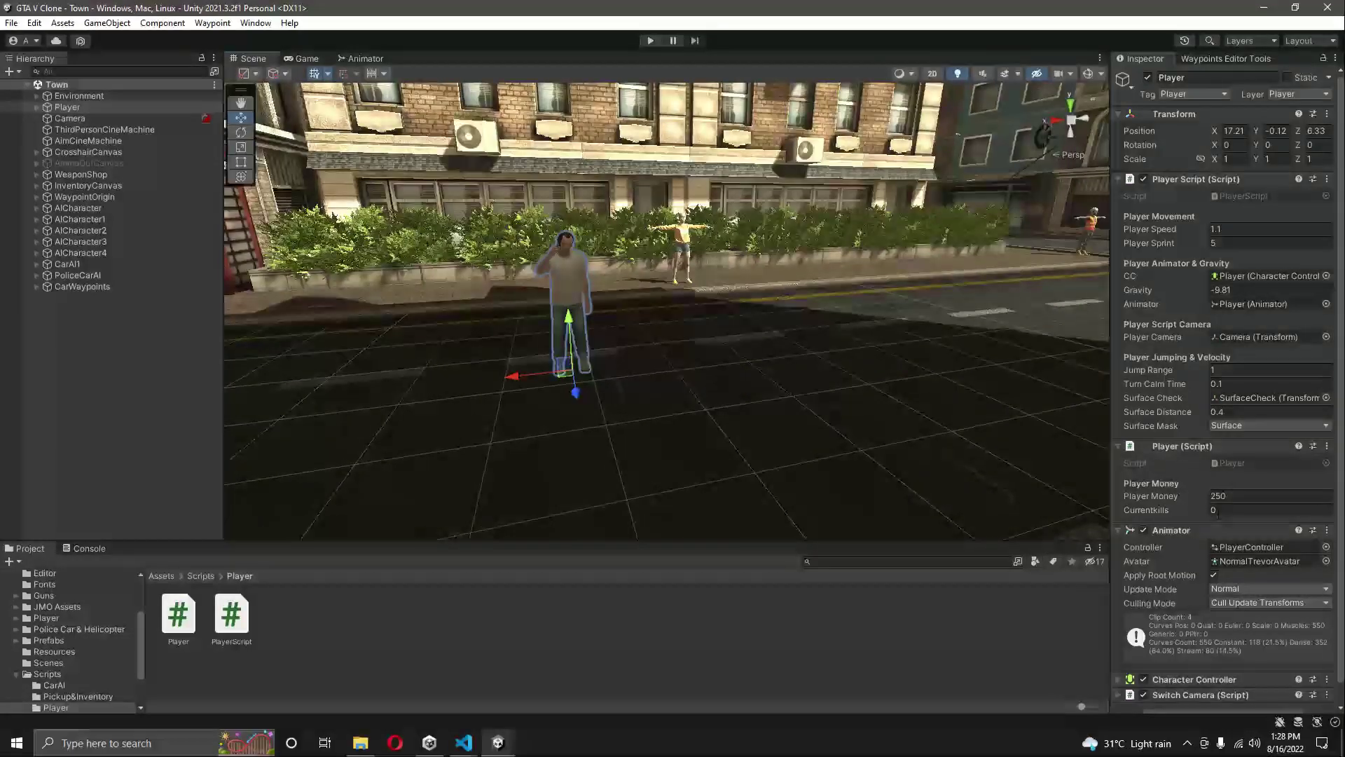
{"action": "left_click", "coordinate": [1270, 510]}
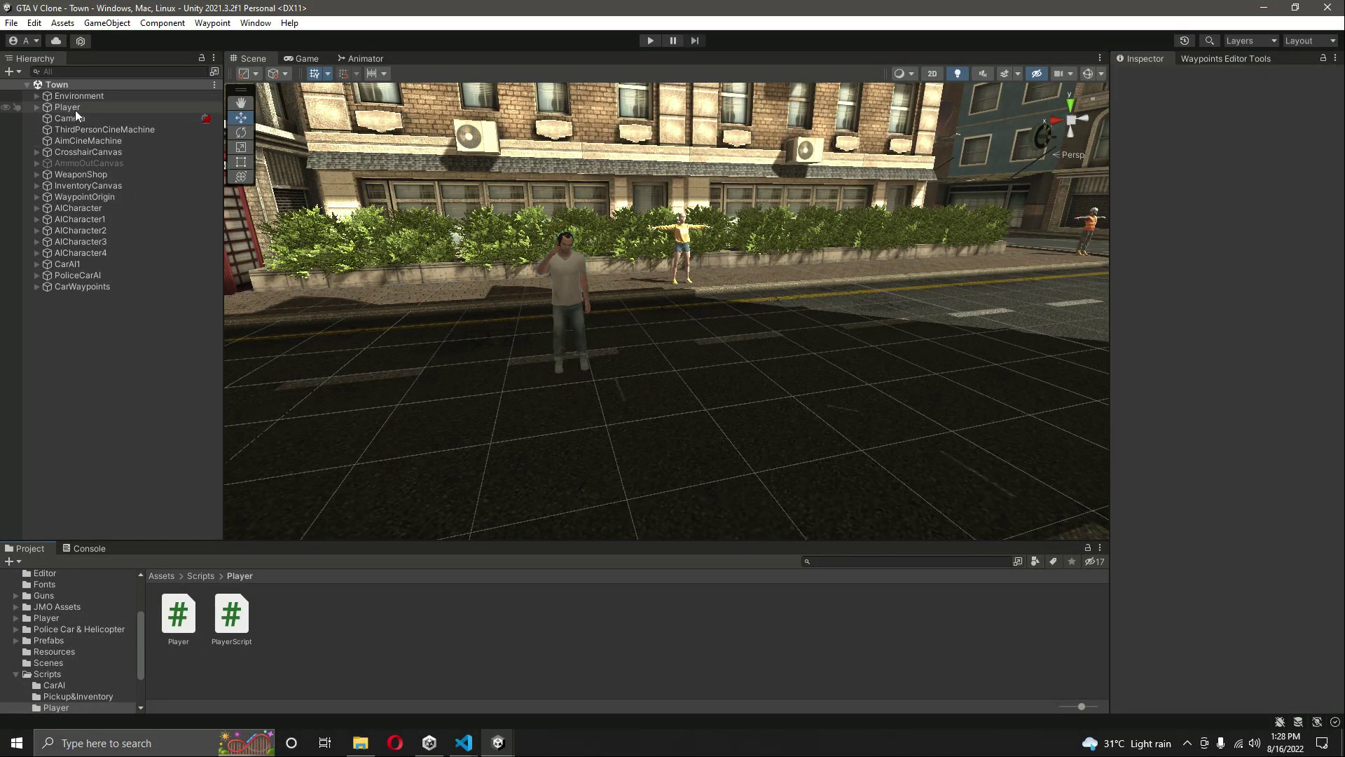
{"action": "left_click", "coordinate": [67, 106]}
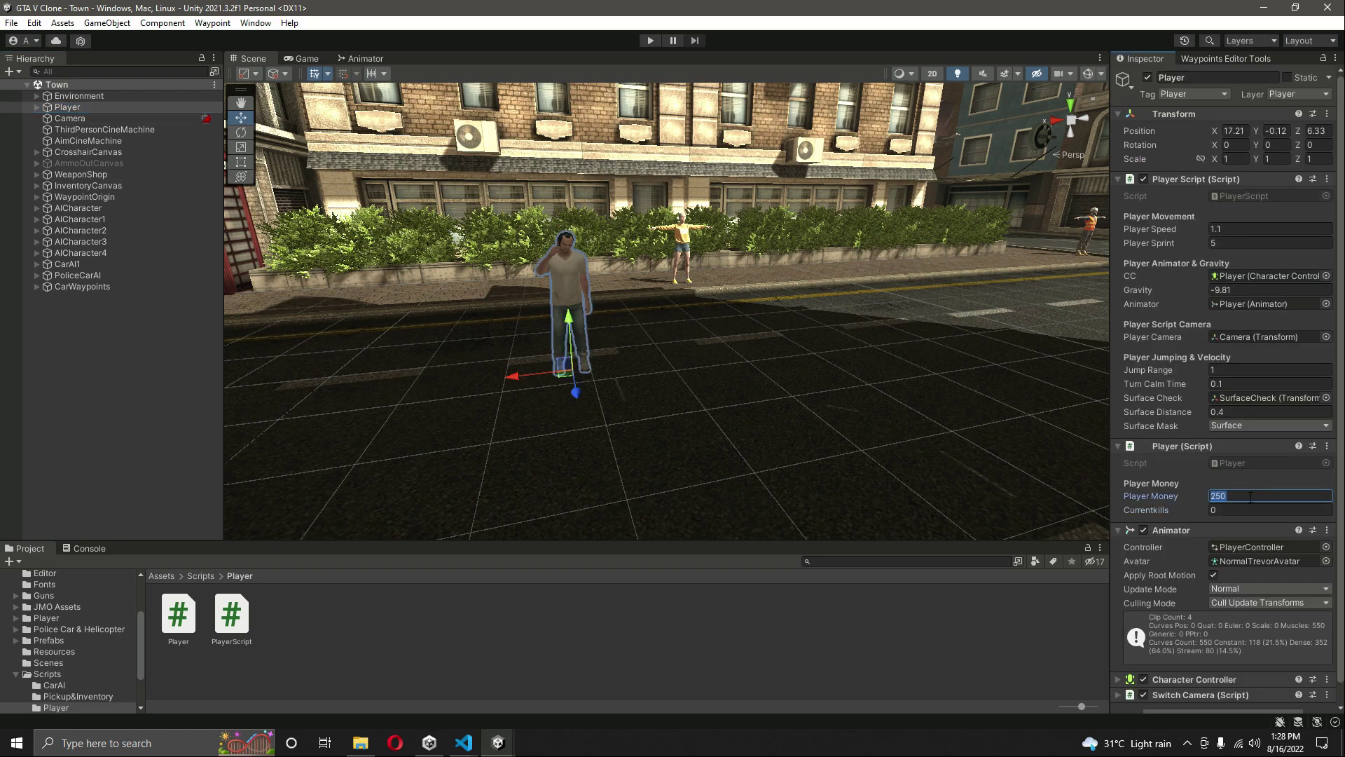